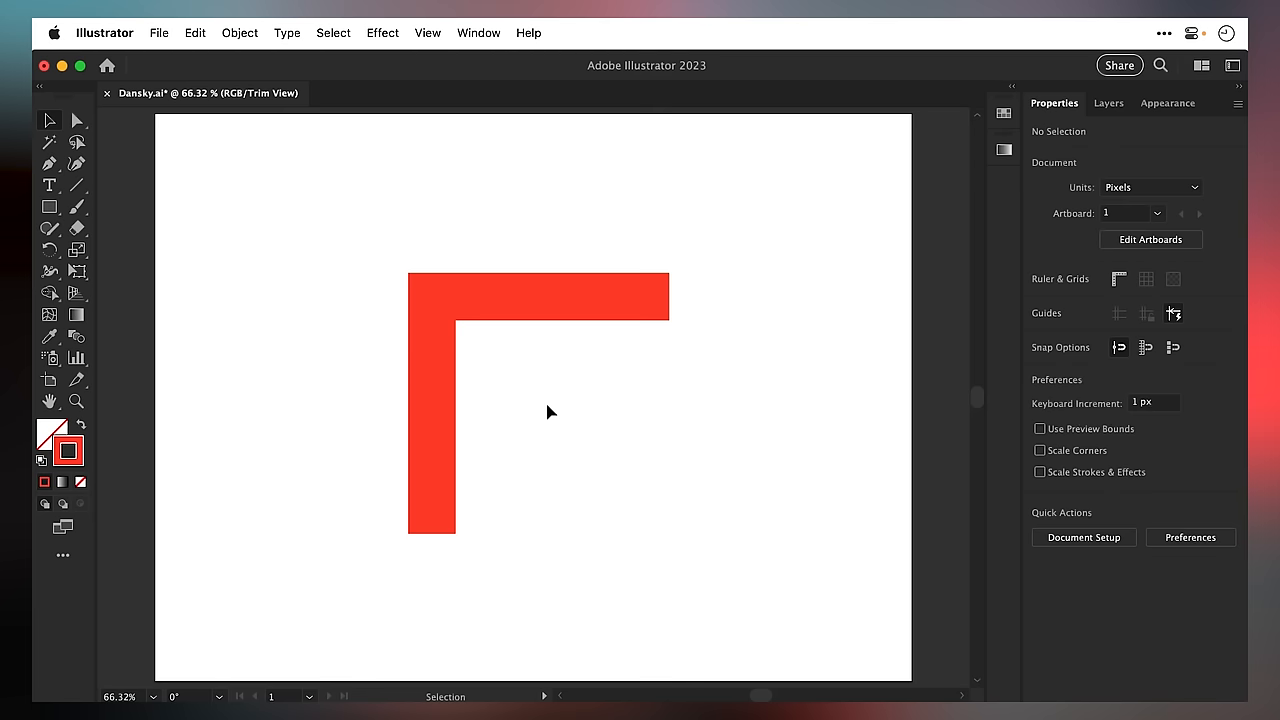
# - Use Direct Selection to drag a corner anchor away, revealing a duplicate overlapping anchor
pyautogui.click(78, 119)
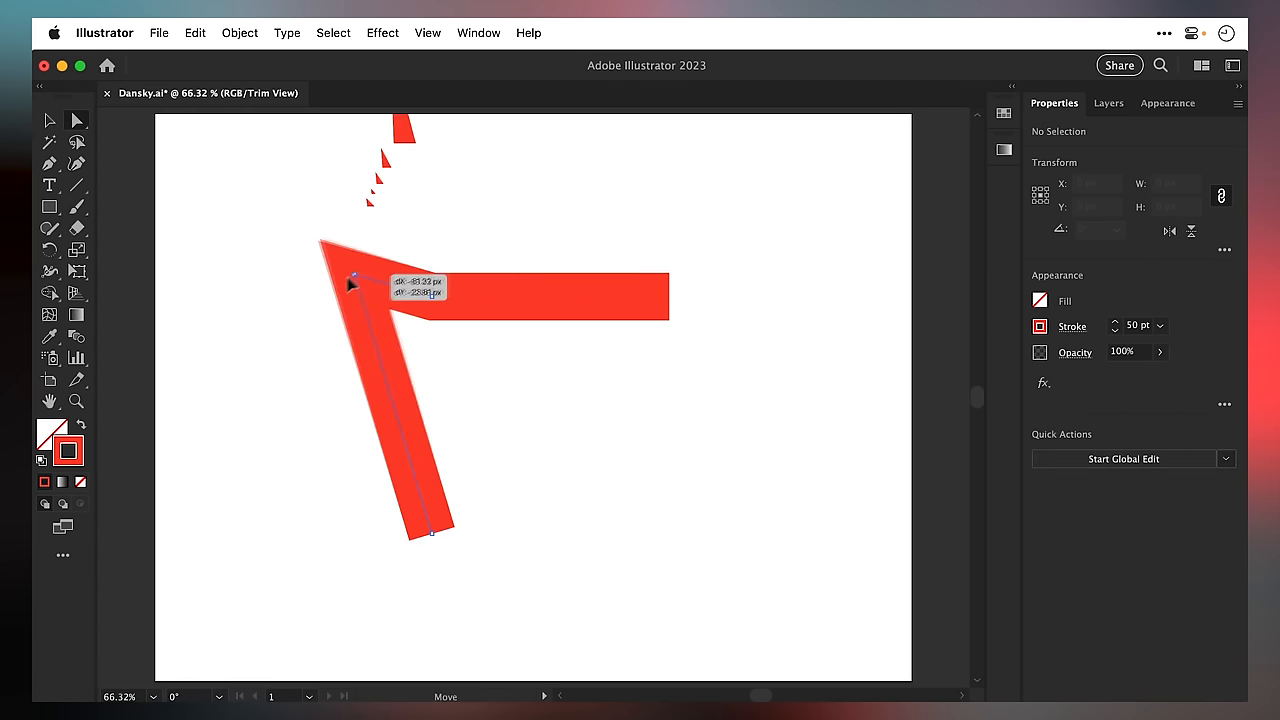
pyautogui.moveTo(352, 283); pyautogui.dragTo(318, 355)
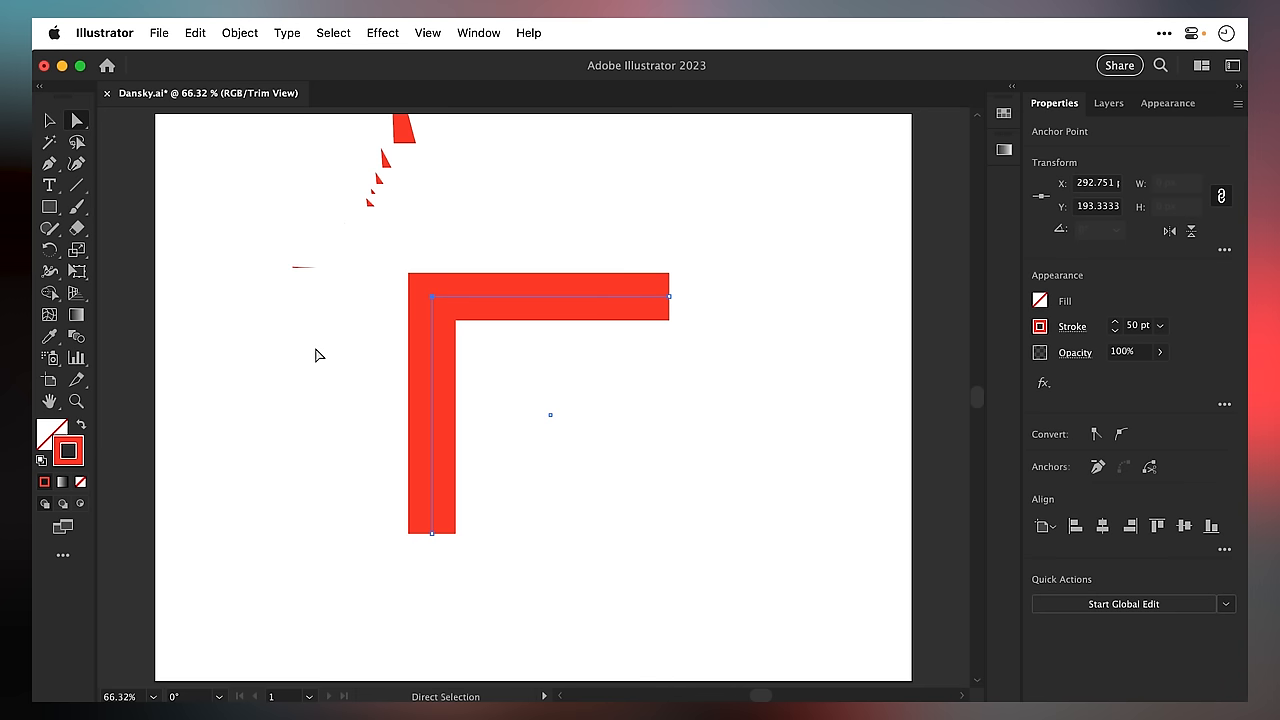
pyautogui.moveTo(48, 120)
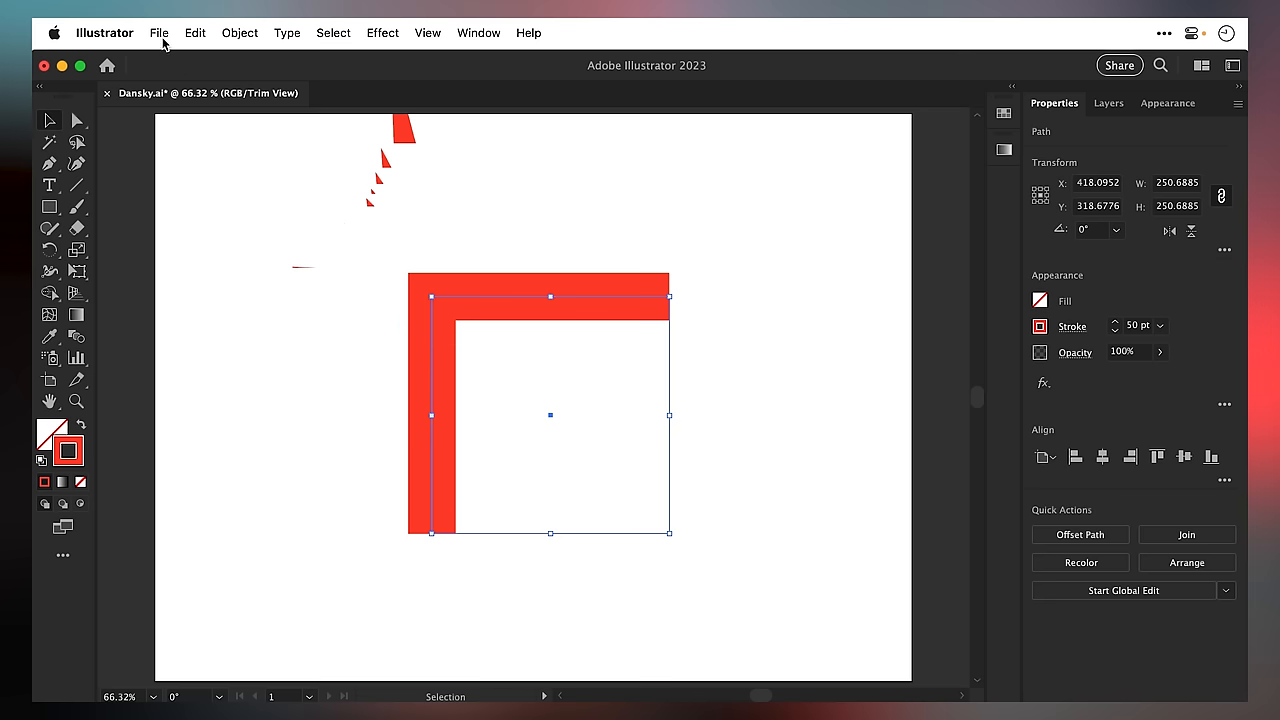
# - Run the Merge Overlapped Anchors.jsx script via File > Scripts > Other Script
pyautogui.click(160, 33)
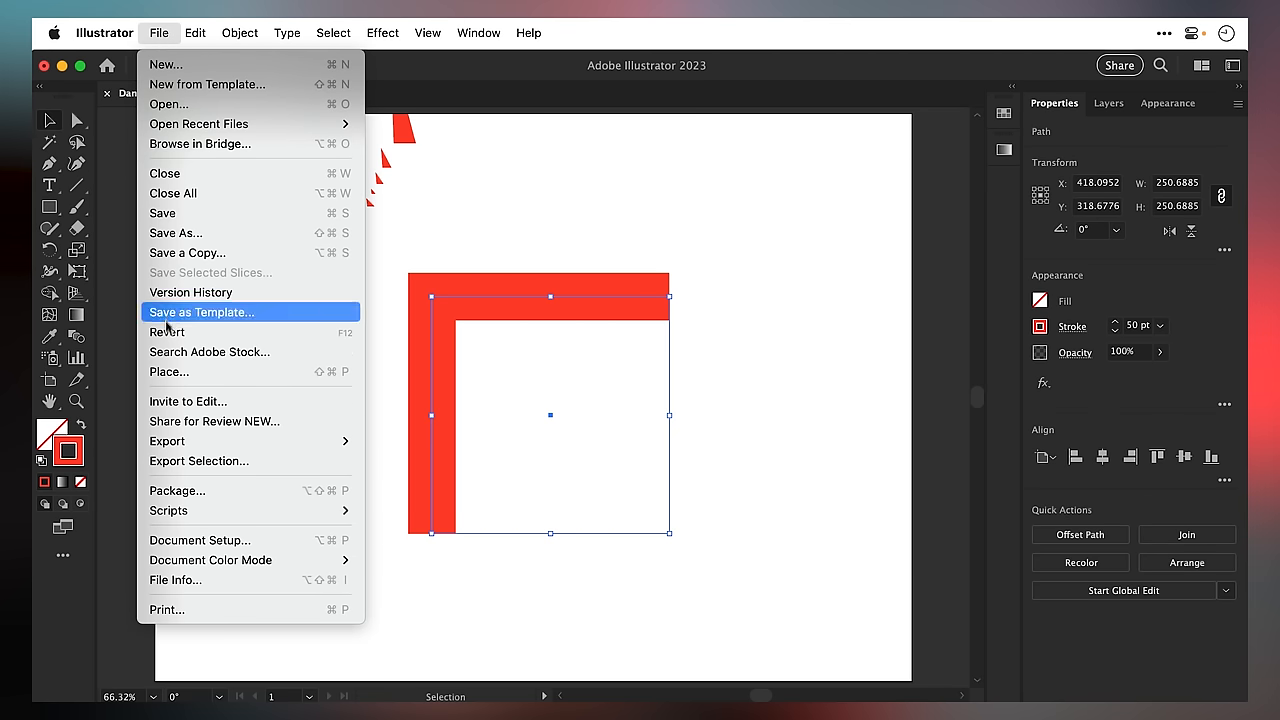
pyautogui.moveTo(168, 510)
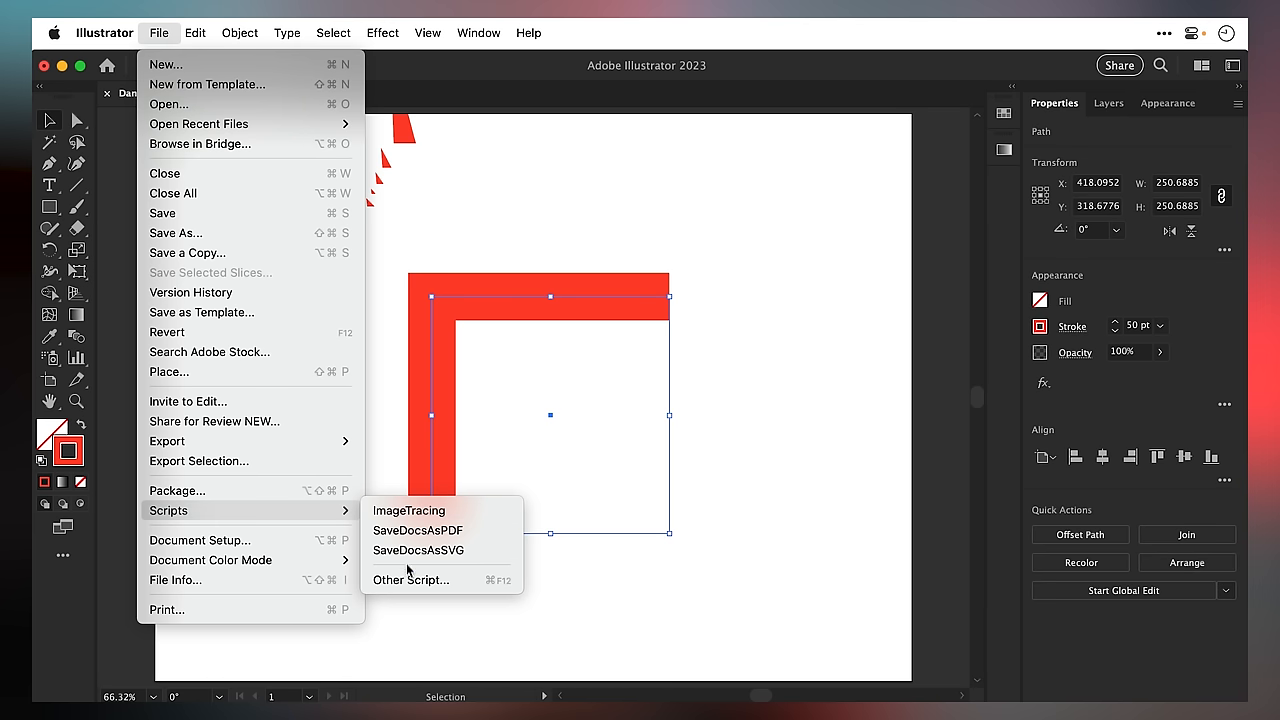
pyautogui.click(410, 580)
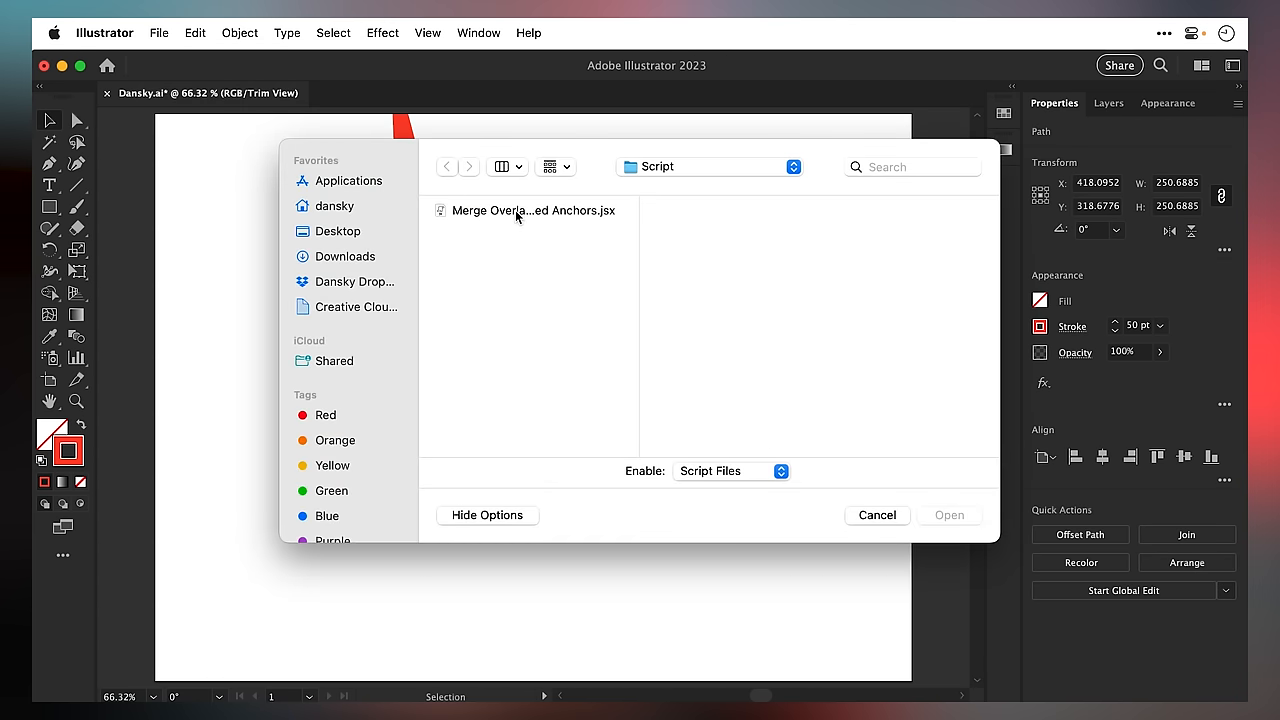
pyautogui.click(518, 210)
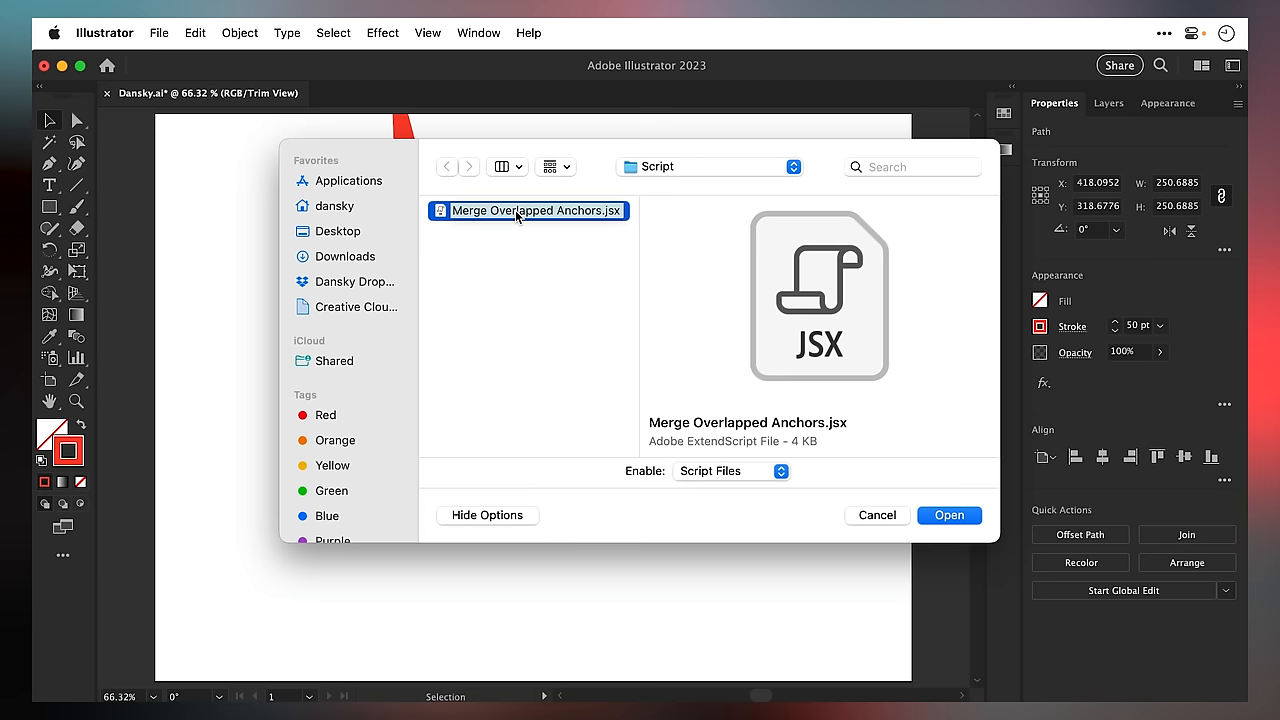
pyautogui.click(948, 515)
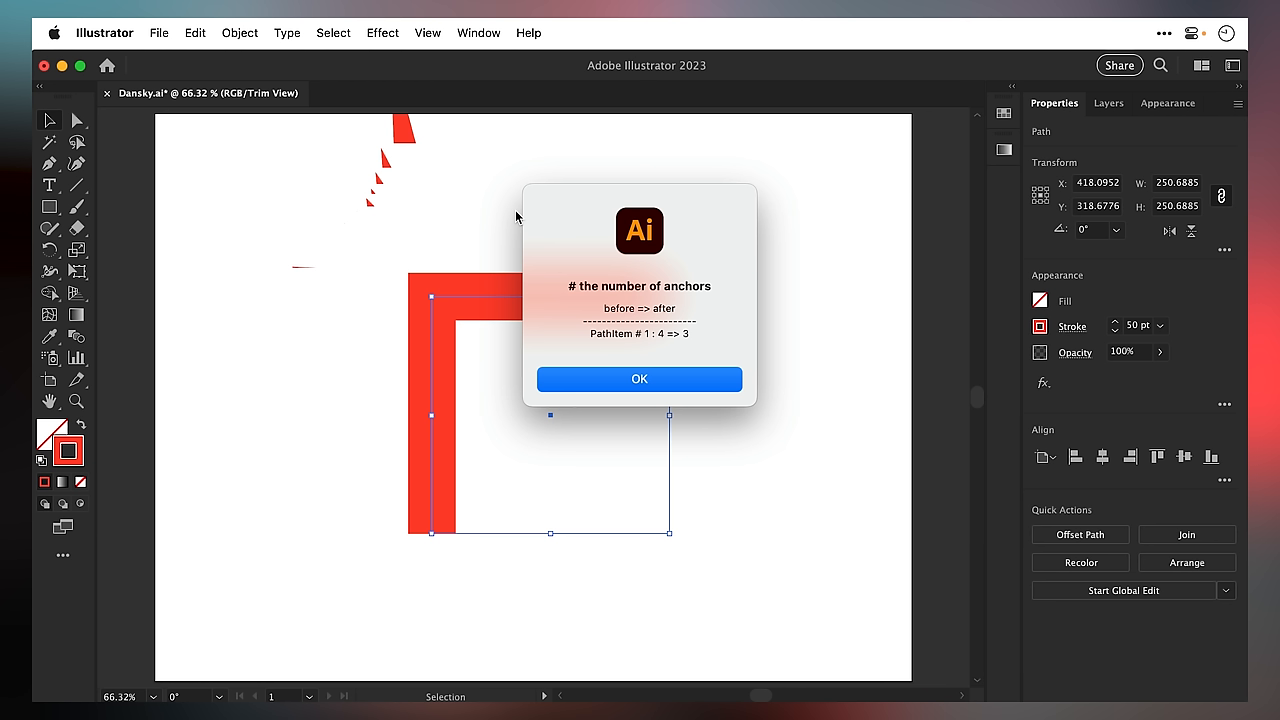
pyautogui.moveTo(592, 361)
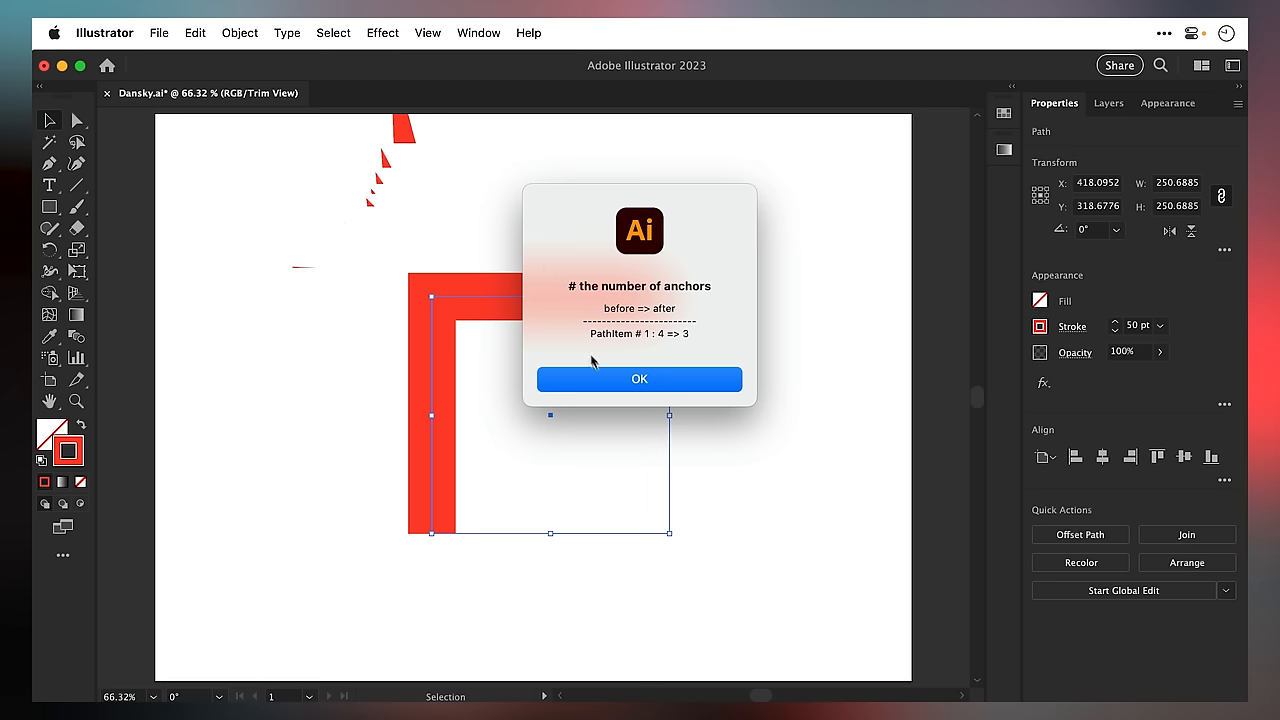
# - Dismiss the anchor count report showing 4 => 3 anchors
pyautogui.click(639, 379)
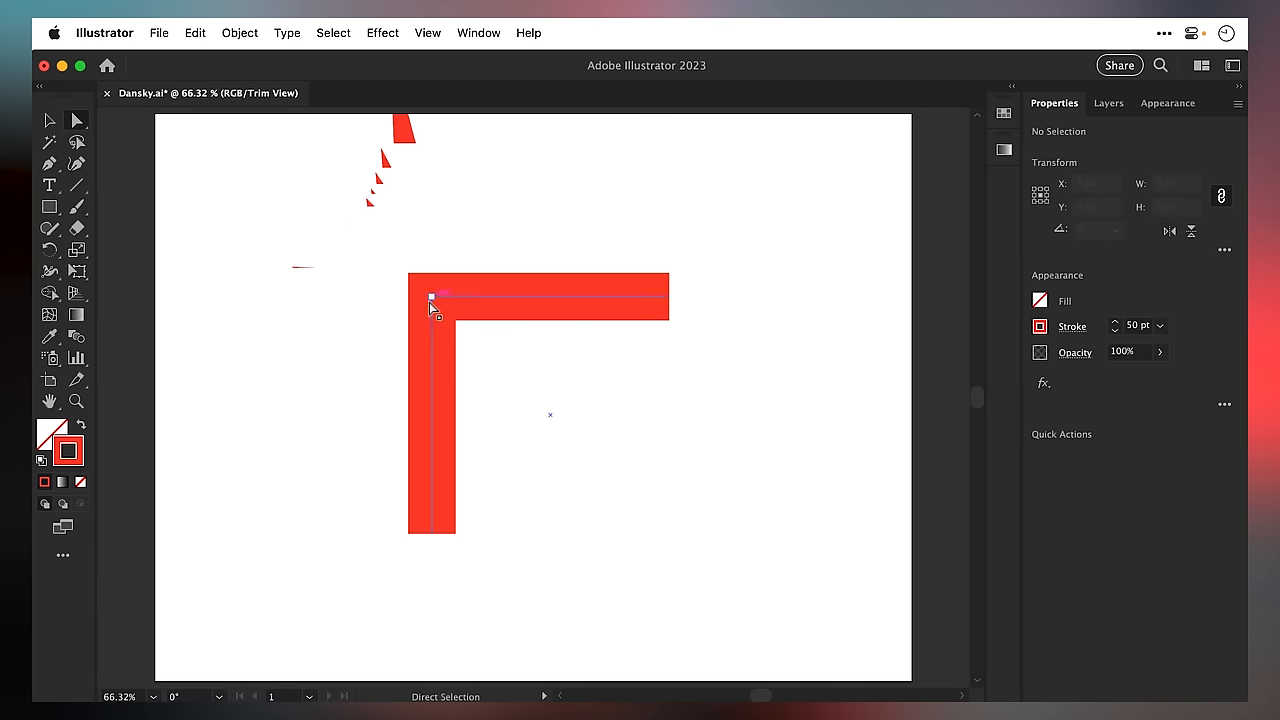
# - Drag the merged corner anchor out and back, confirming both L arms follow it
pyautogui.moveTo(431, 297); pyautogui.dragTo(538, 208)
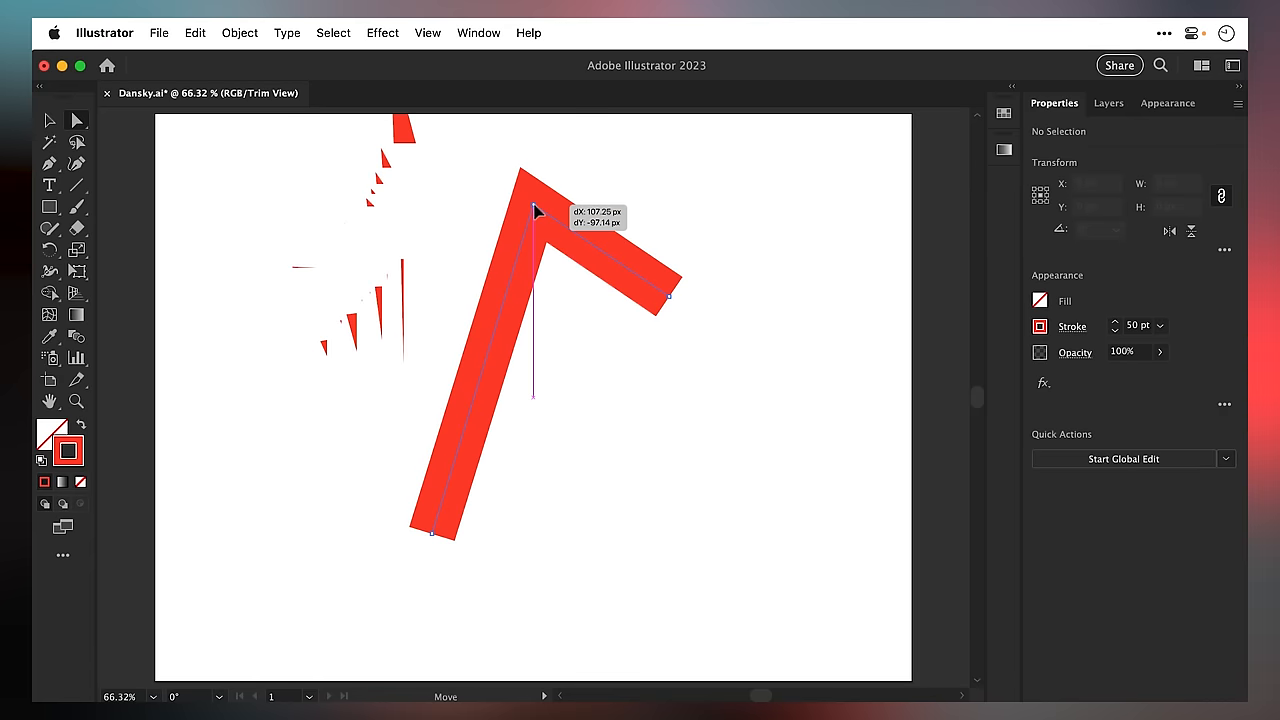
pyautogui.moveTo(535, 210); pyautogui.dragTo(440, 245)
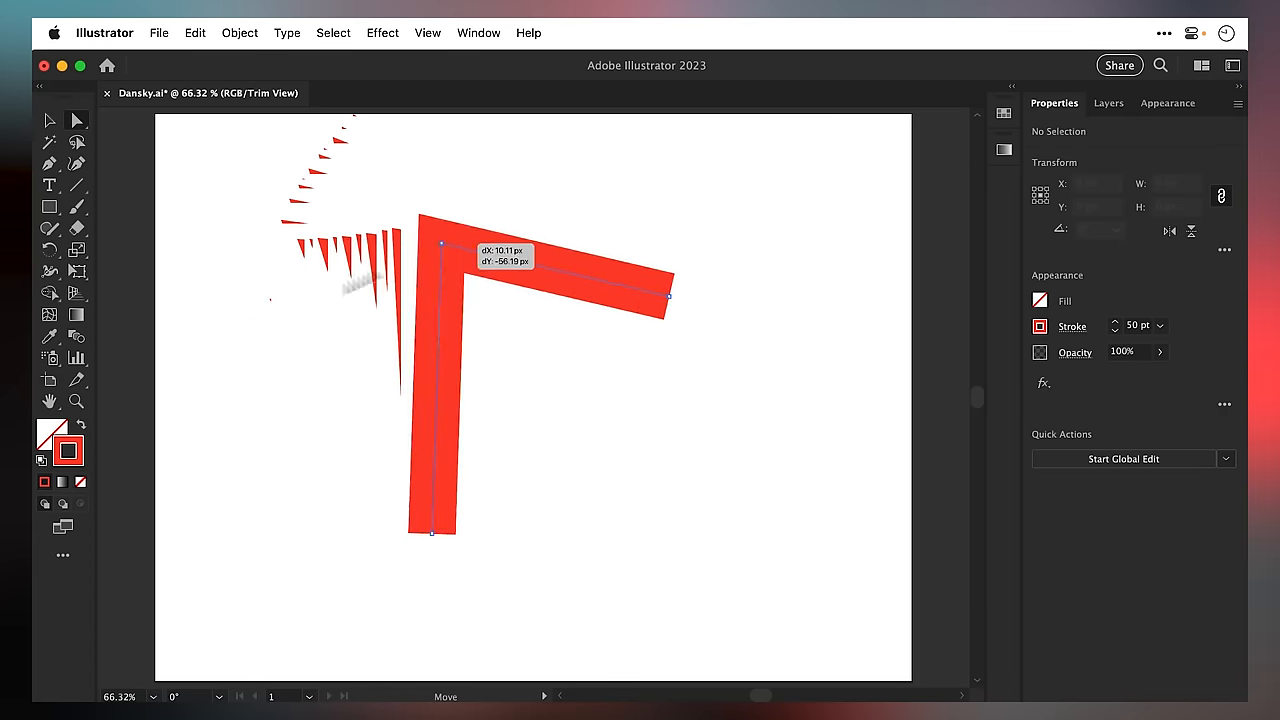